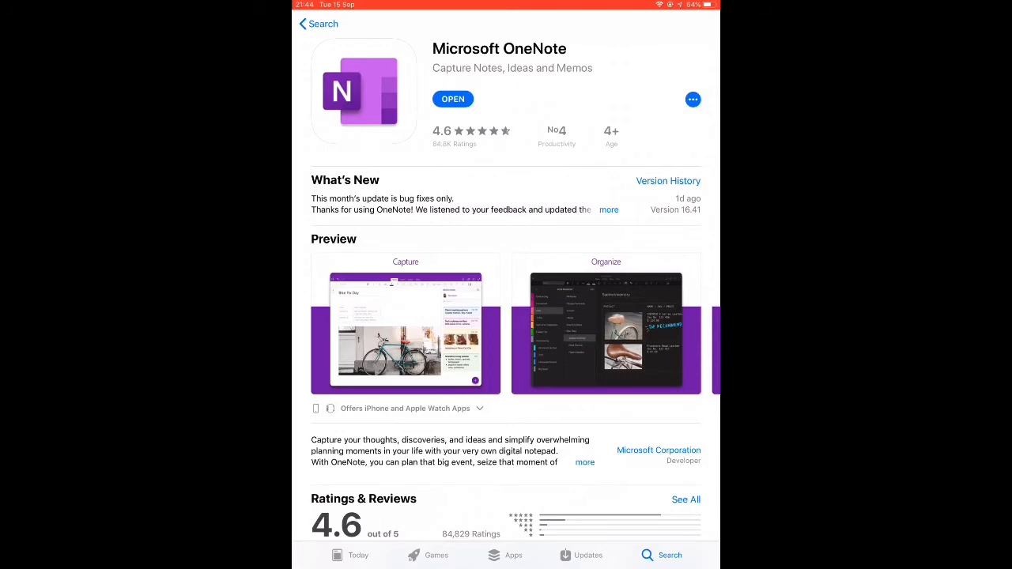
Step: Launch the installed OneNote app from its App Store page to reach the welcome screen
left_click(453, 98)
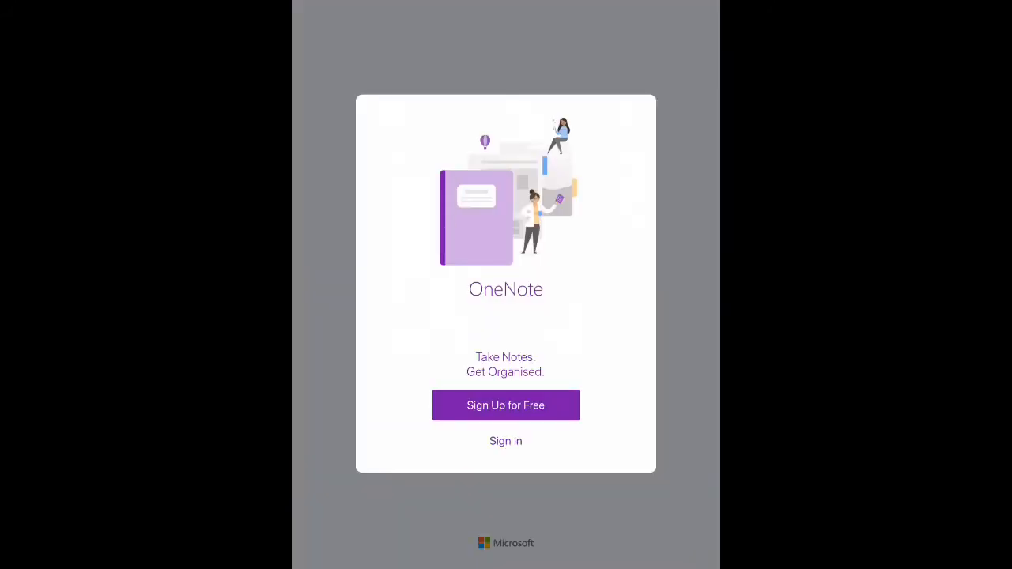
Step: Choose Sign In and submit the Glow school email address to continue
left_click(506, 441)
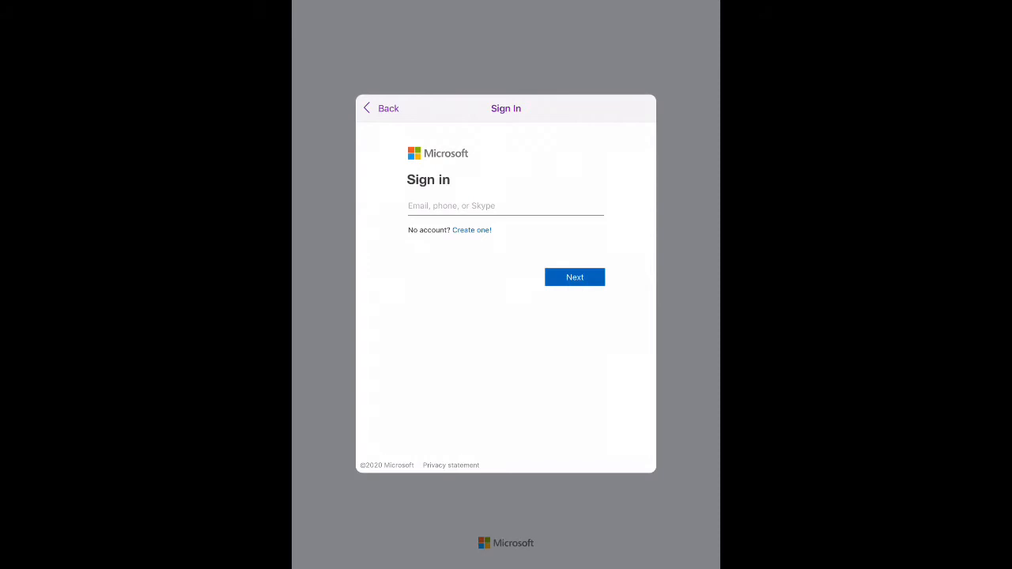
left_click(506, 206)
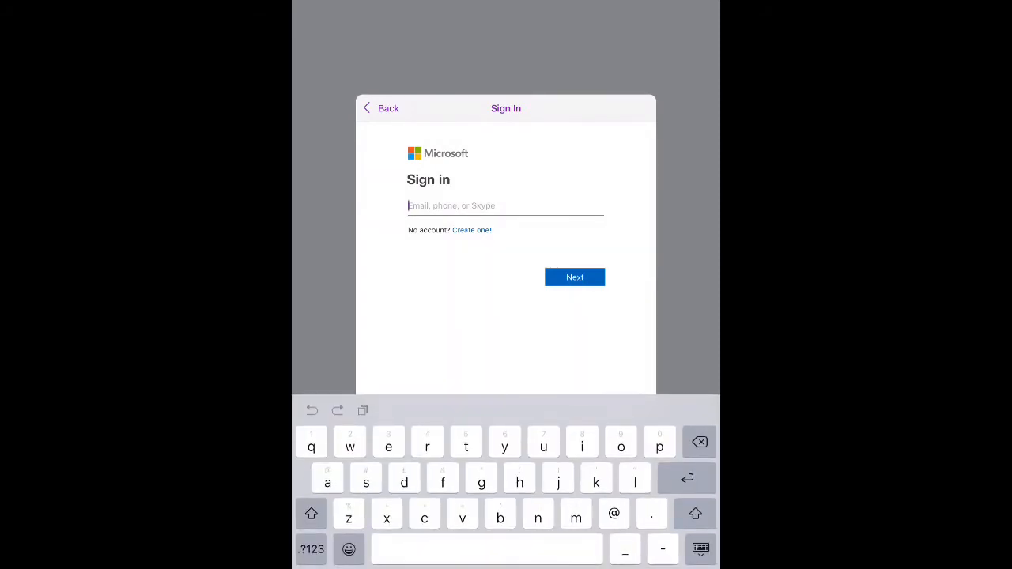
type("mo")
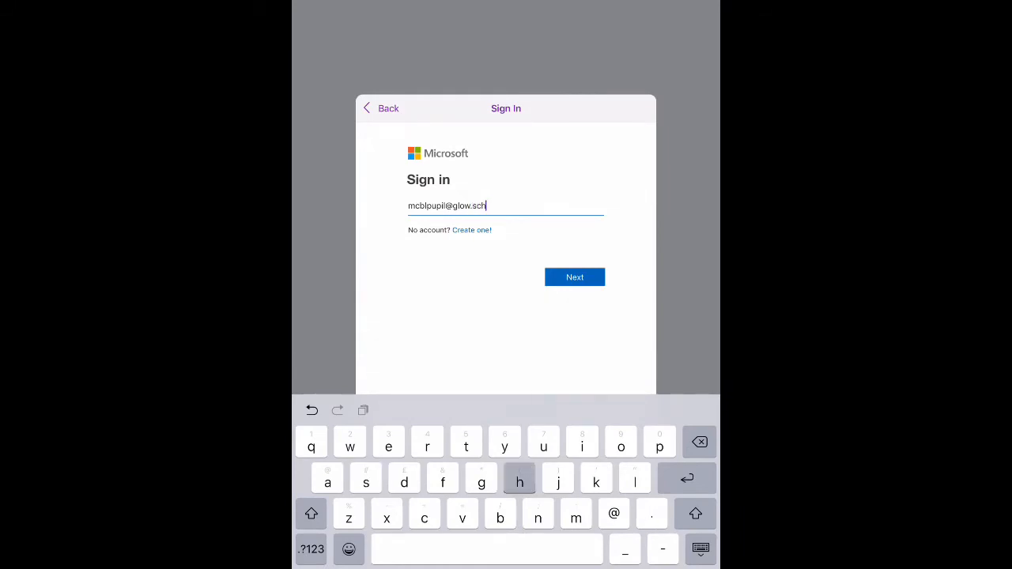
type(".uk")
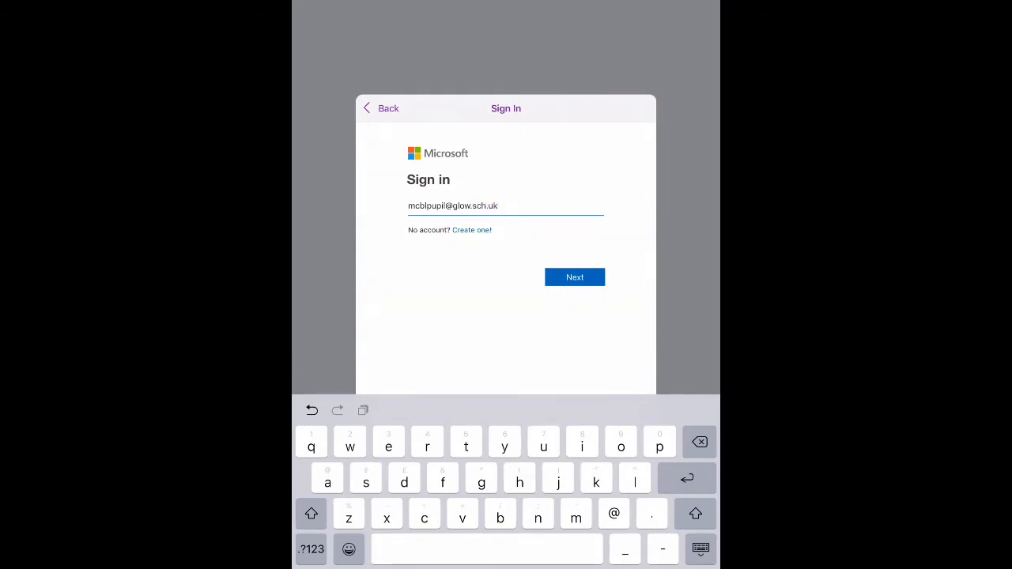
left_click(576, 277)
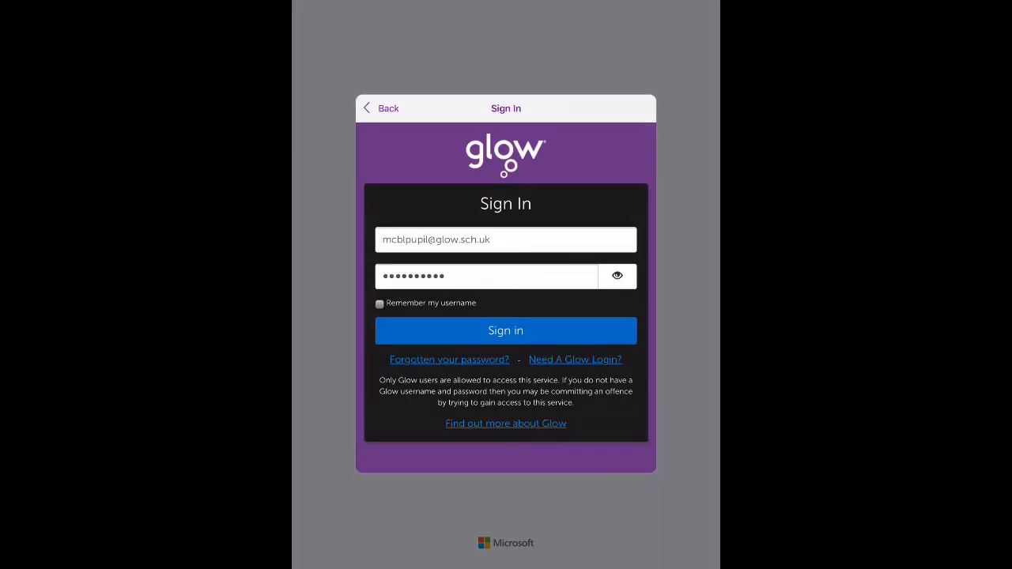
Step: Sign in with the Glow password and dismiss the push-notification prompt
left_click(506, 331)
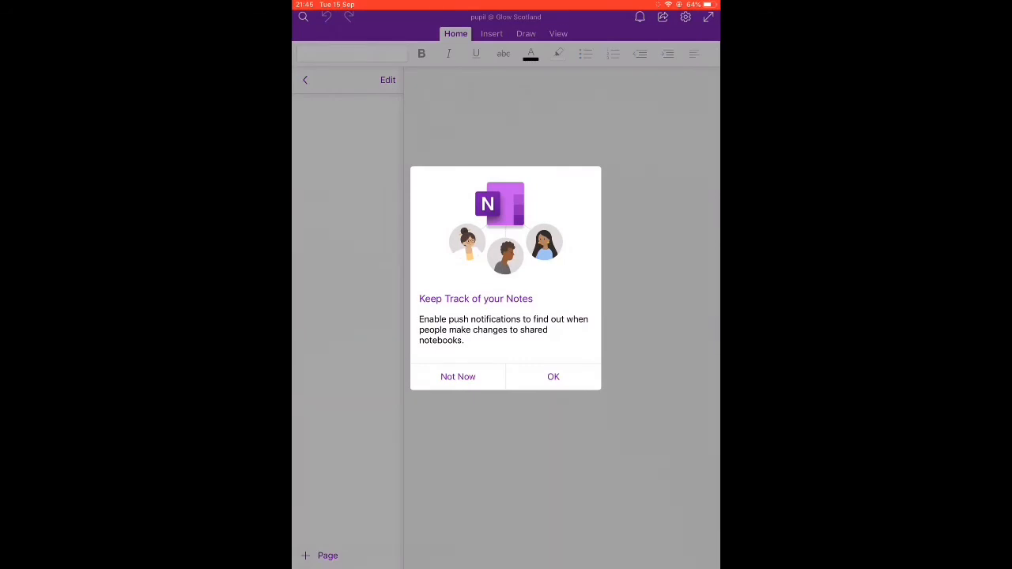
left_click(554, 376)
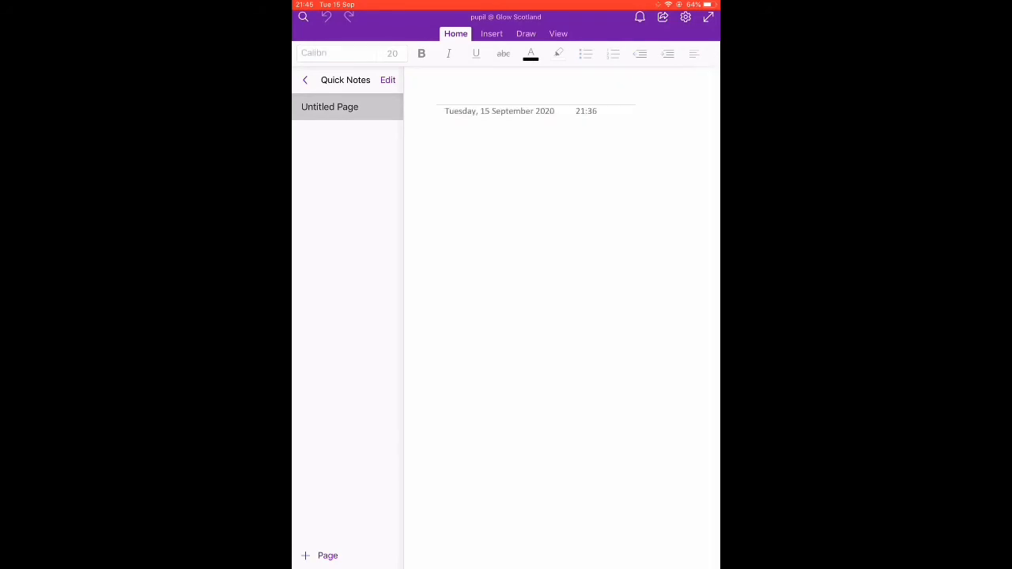
Step: Go back to the notebooks overview and show the Open More Notebooks list
left_click(305, 79)
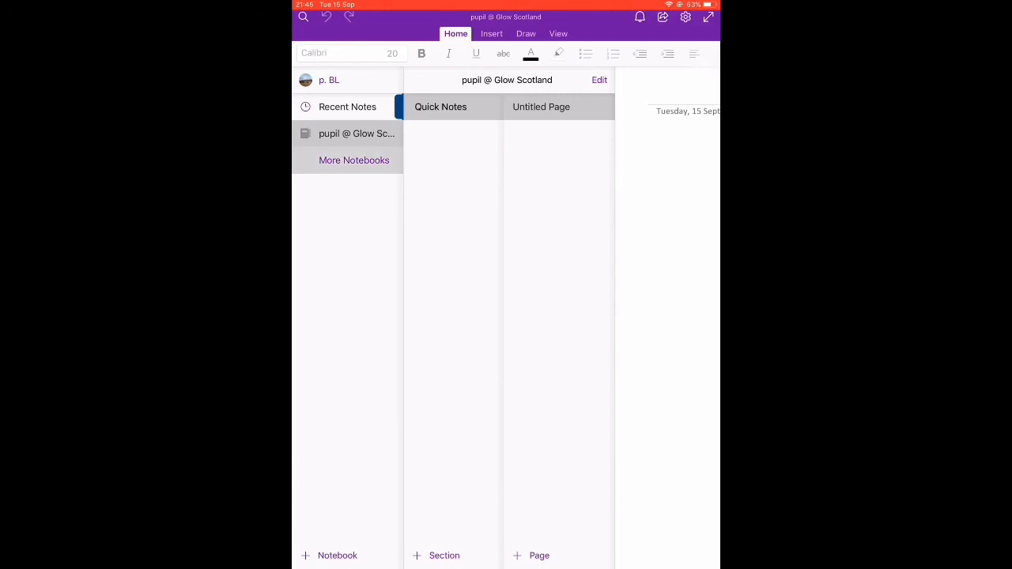
left_click(355, 159)
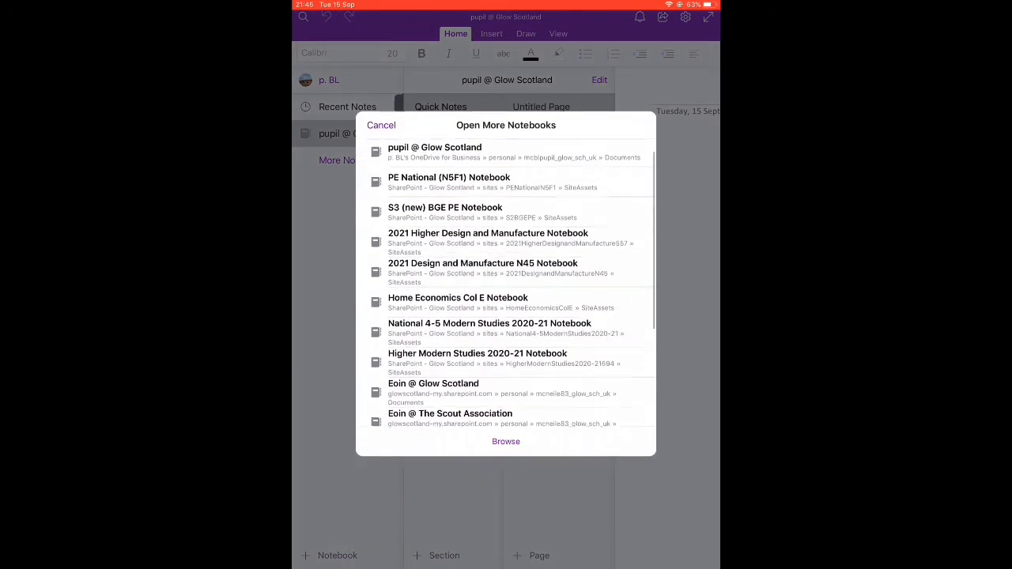